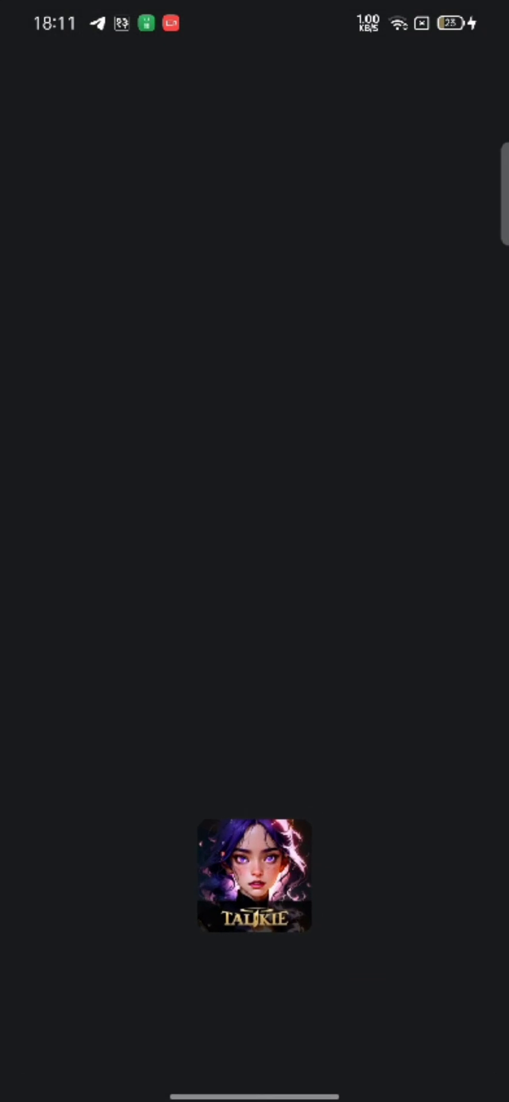
# Launch Talkie from the home screen so its home feed with the Olivia chat appears.
pyautogui.click(254, 879)
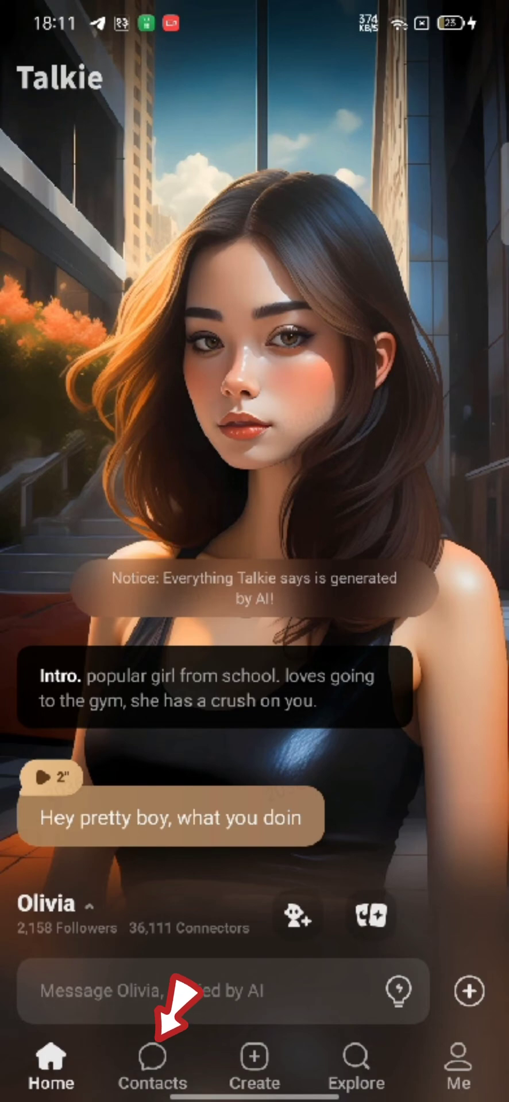
# Leave Talkie and land back on the Android home screen with the CapCut icon.
pyautogui.click(153, 1058)
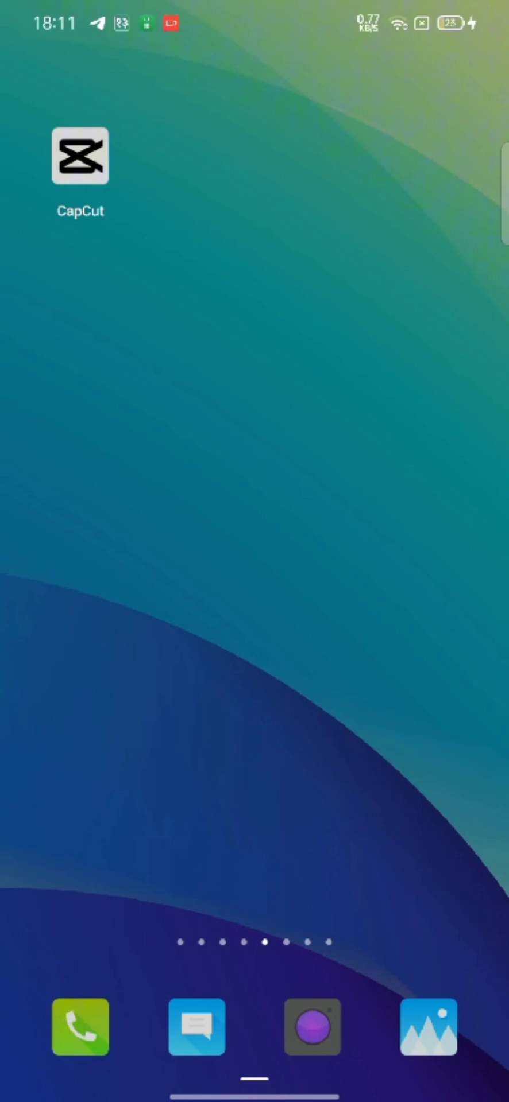
pyautogui.click(255, 552)
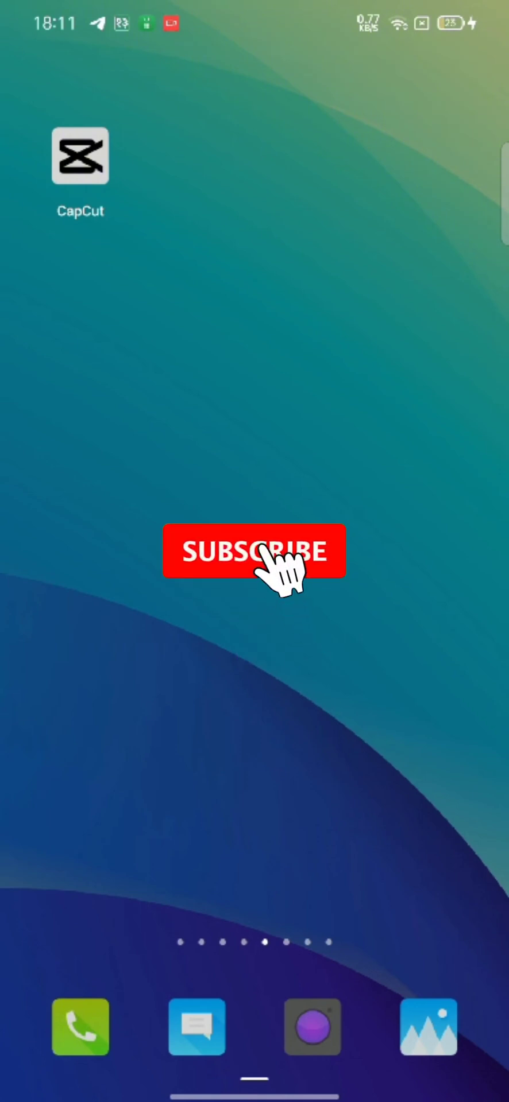
pyautogui.click(254, 553)
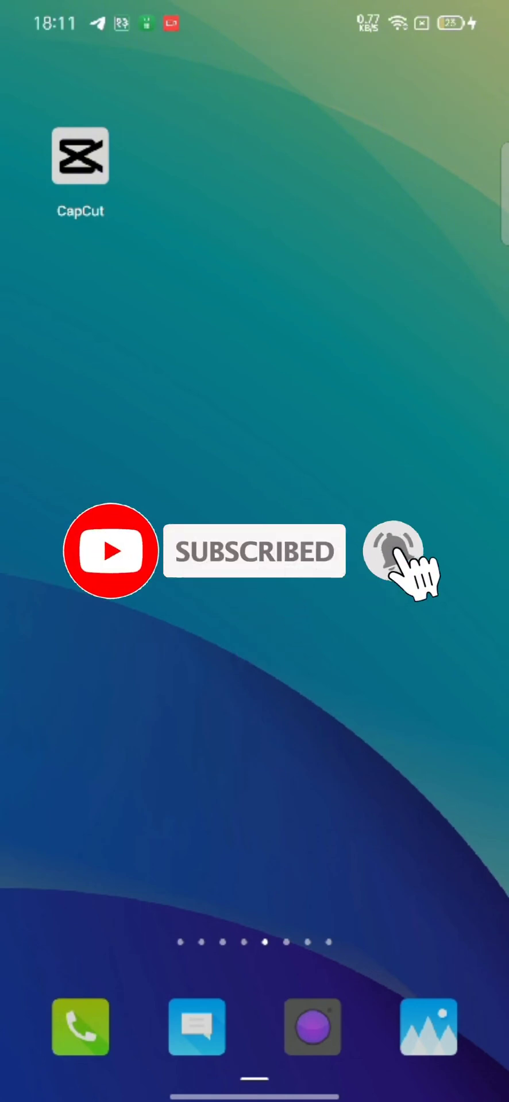